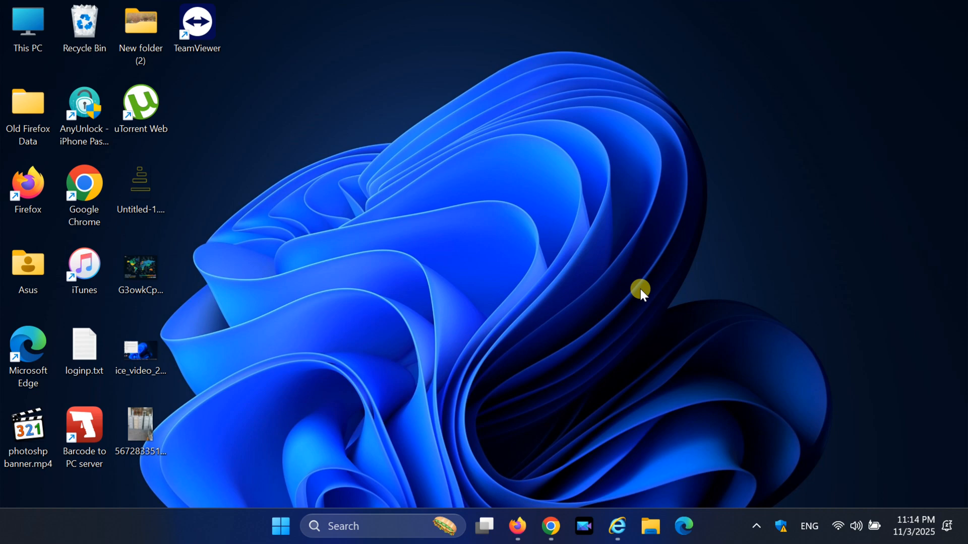
mouse_move(622, 294)
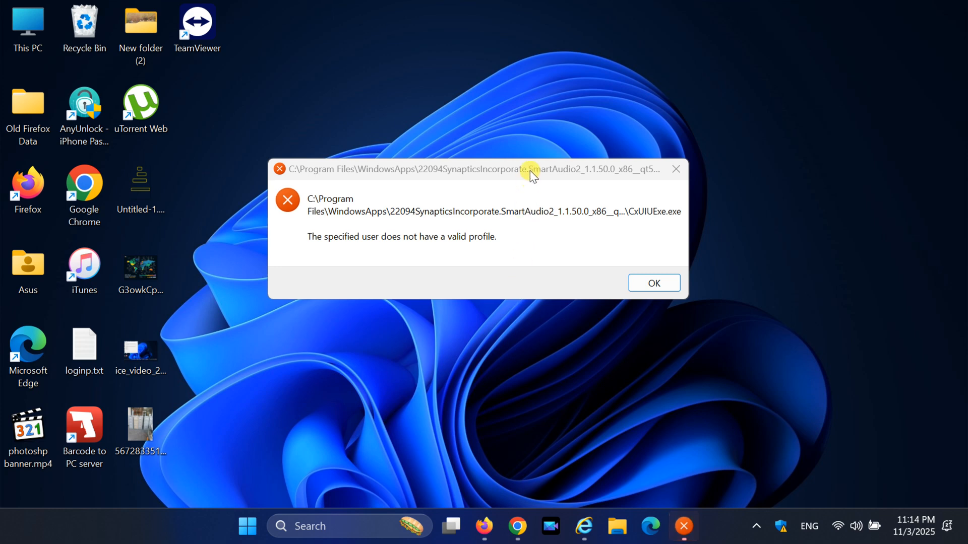
Focus the CxUIUExe.exe 'user does not have a valid profile' error window
click(654, 282)
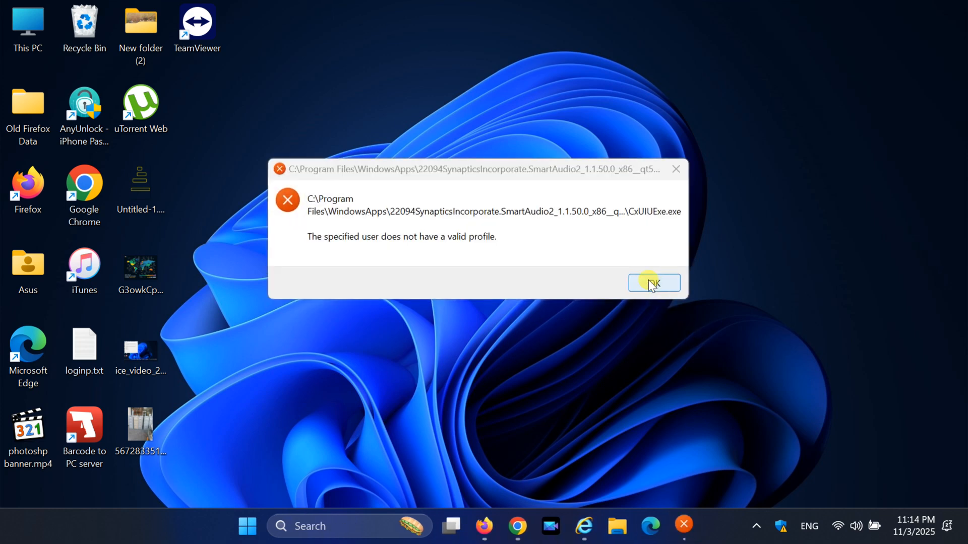
Dismiss the CxUIUExe.exe error and open the taskbar shortcut menu with Task Manager
click(653, 283)
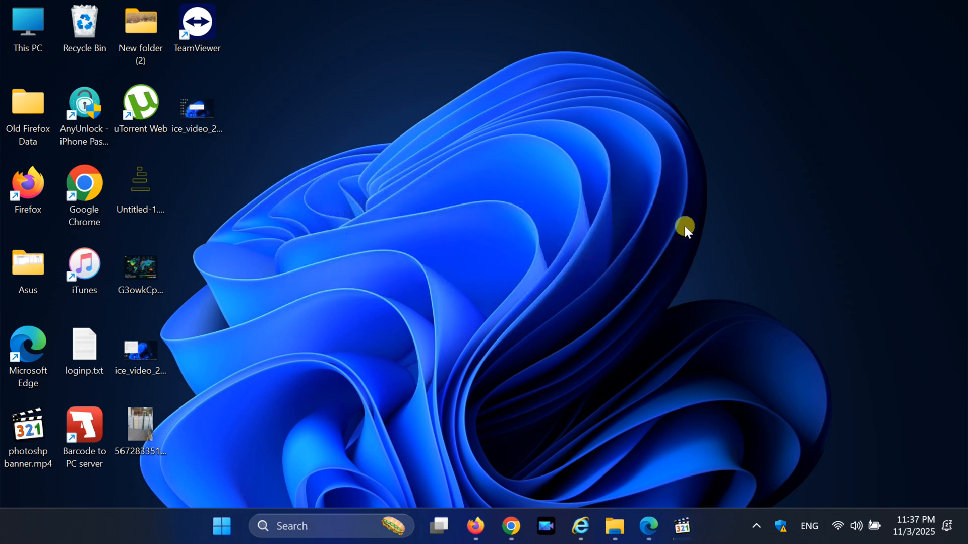
mouse_move(741, 487)
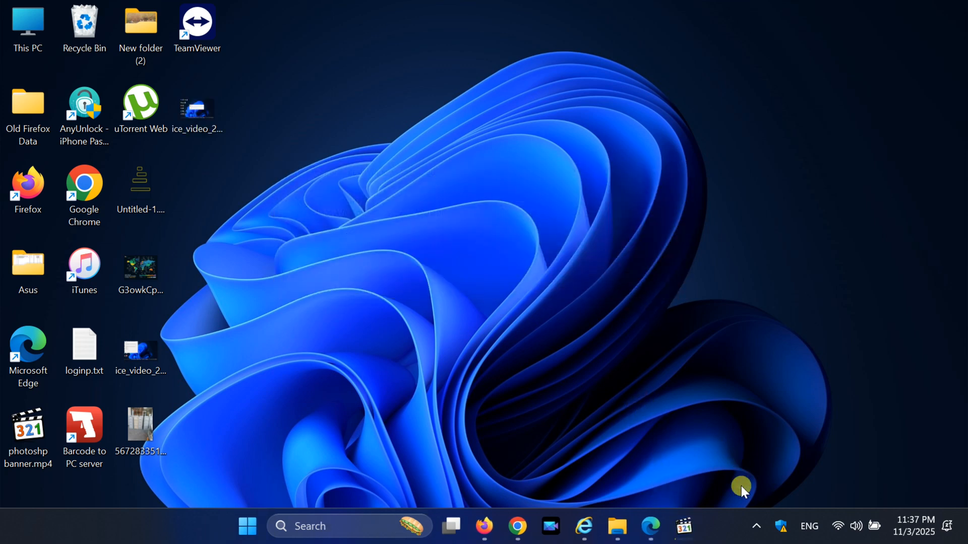
right_click(732, 526)
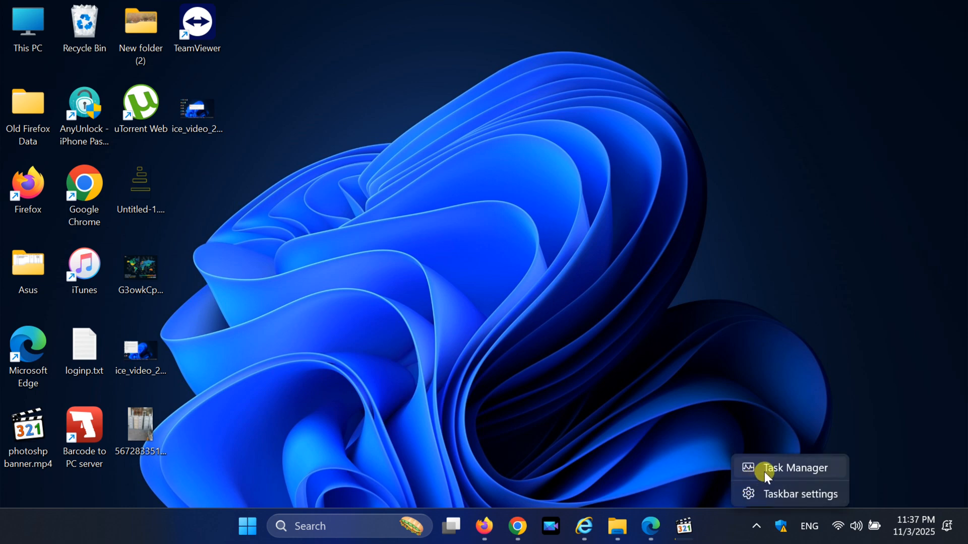
Launch Task Manager and switch to its Startup apps list
click(794, 468)
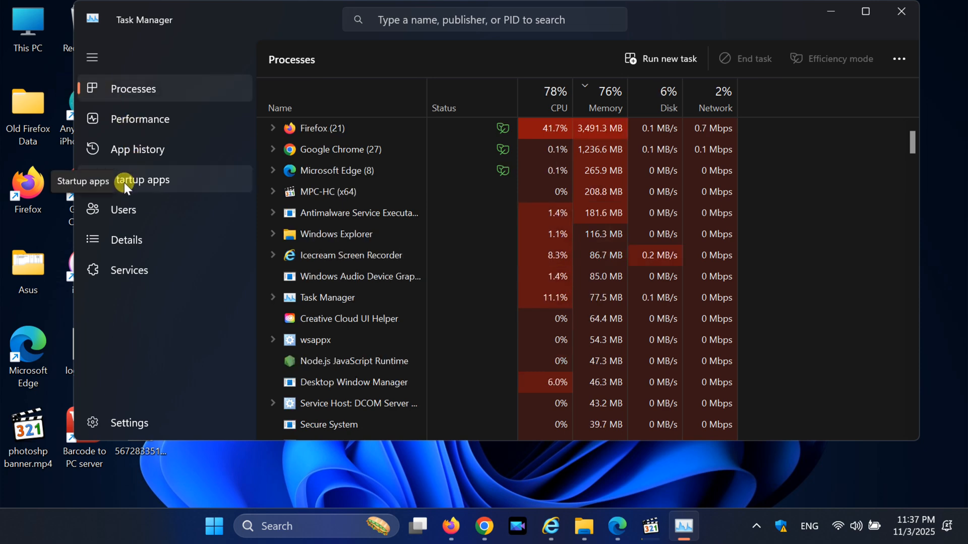
click(143, 180)
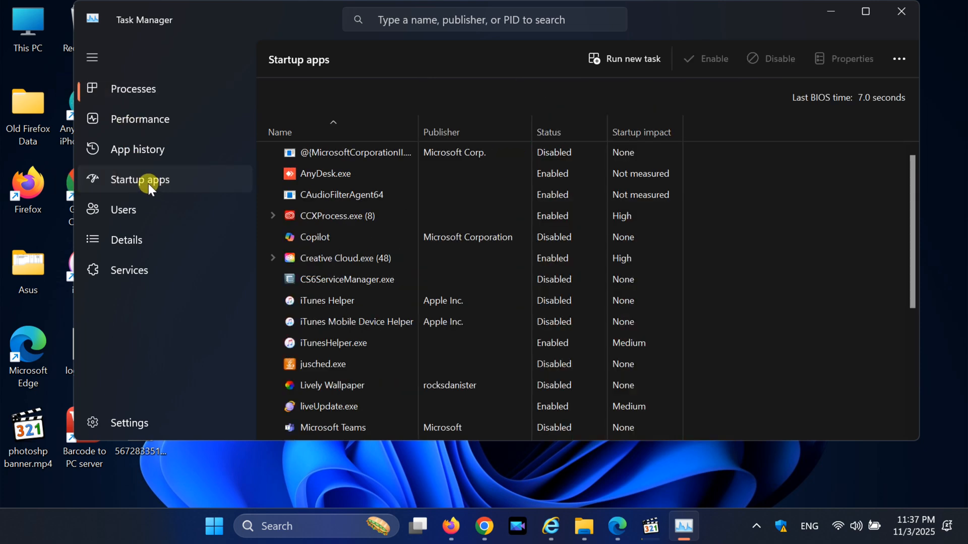
mouse_move(211, 179)
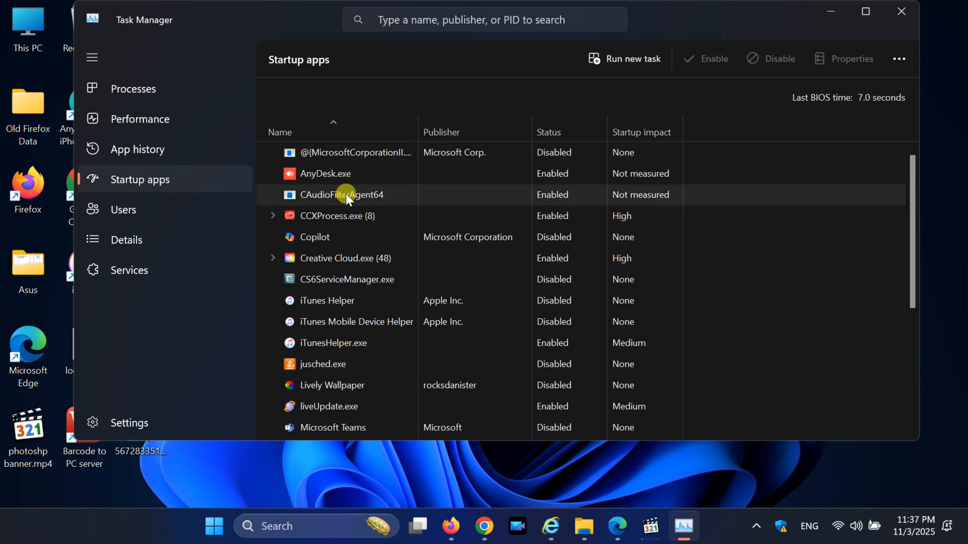
Disable CAudioFilterAgent64 in Startup apps and close Task Manager
click(340, 194)
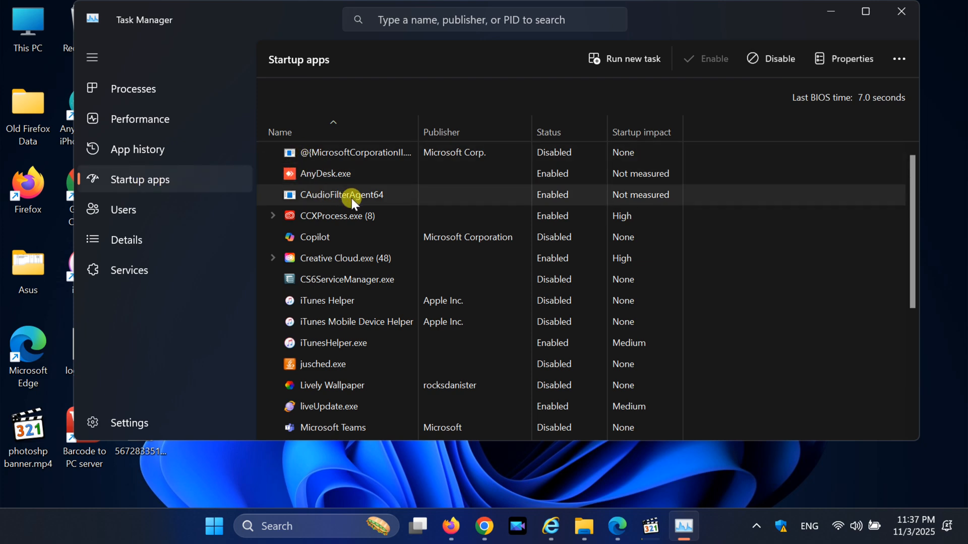
right_click(342, 195)
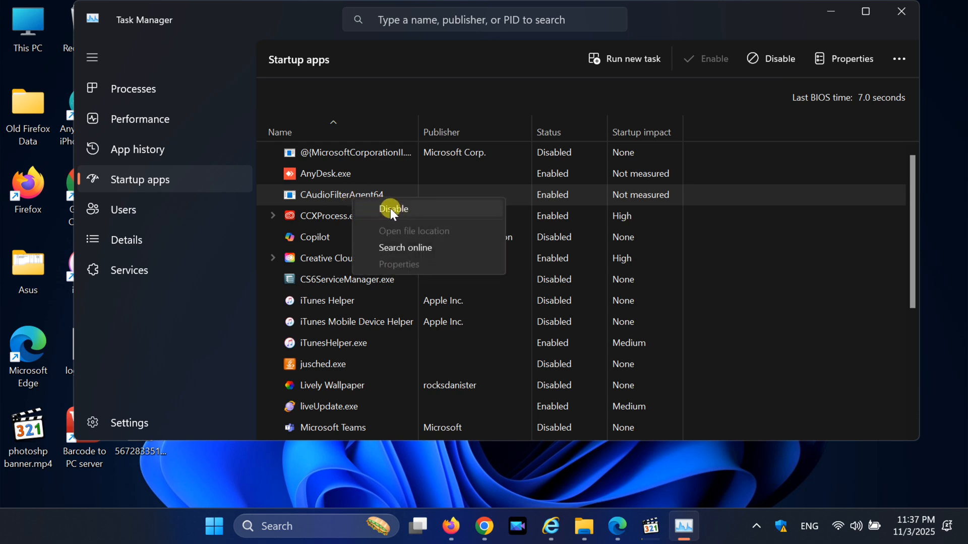
click(392, 209)
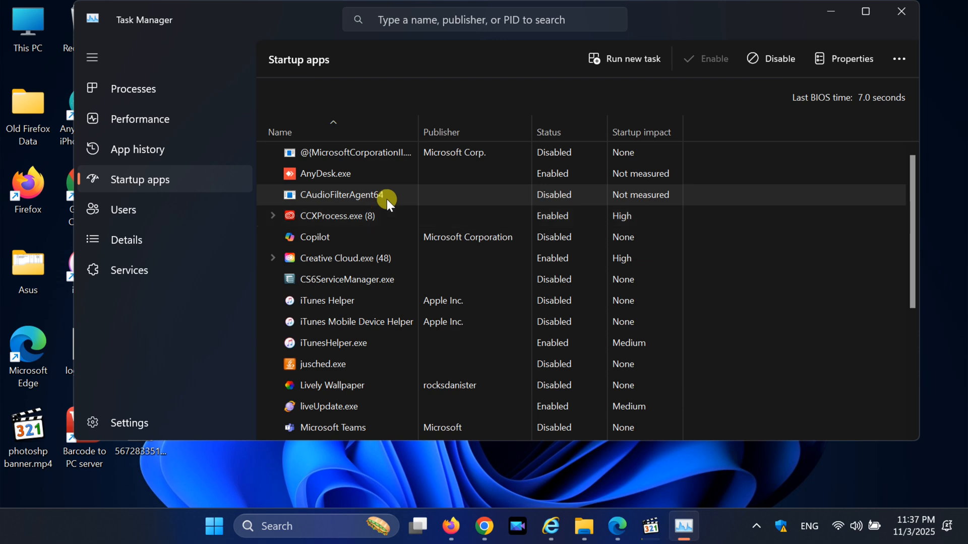
click(345, 195)
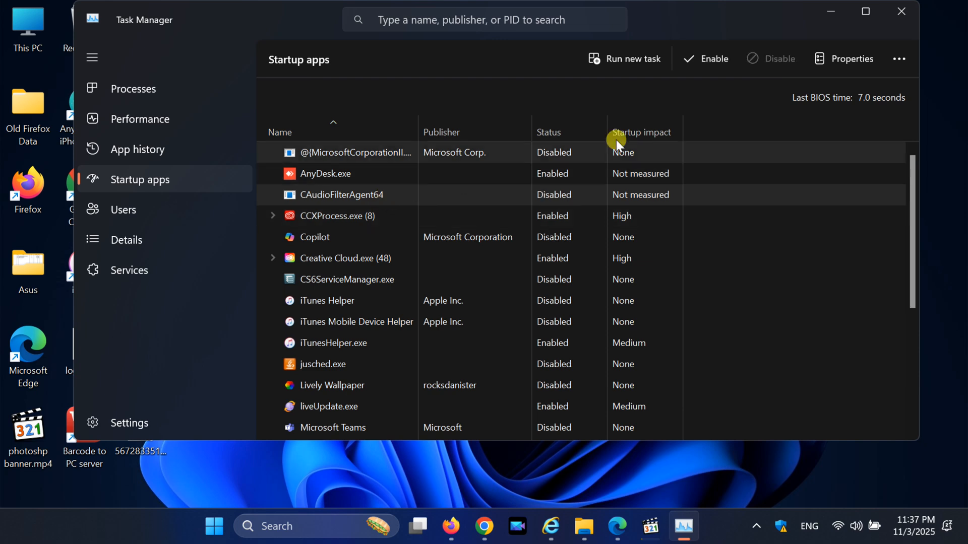
click(900, 11)
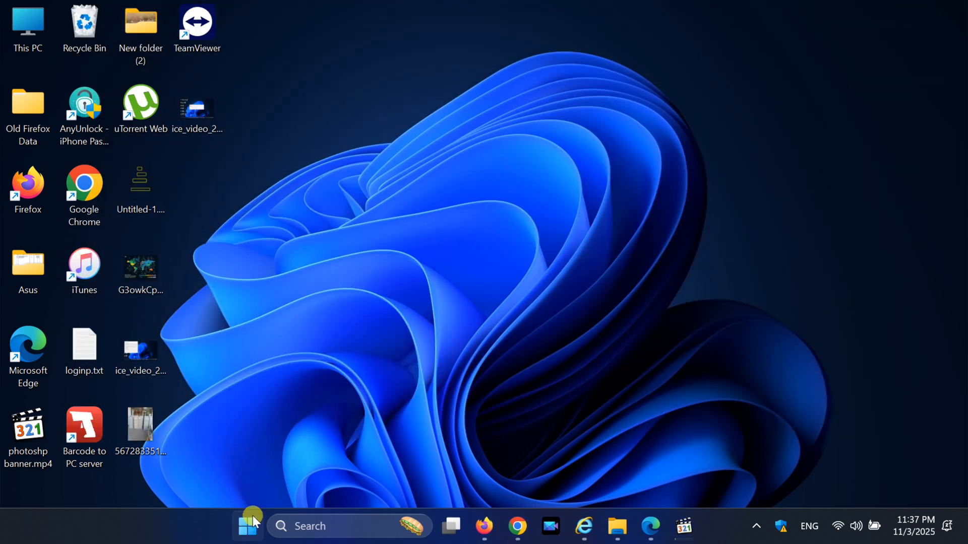
Show the Start menu power options, including Restart
click(247, 525)
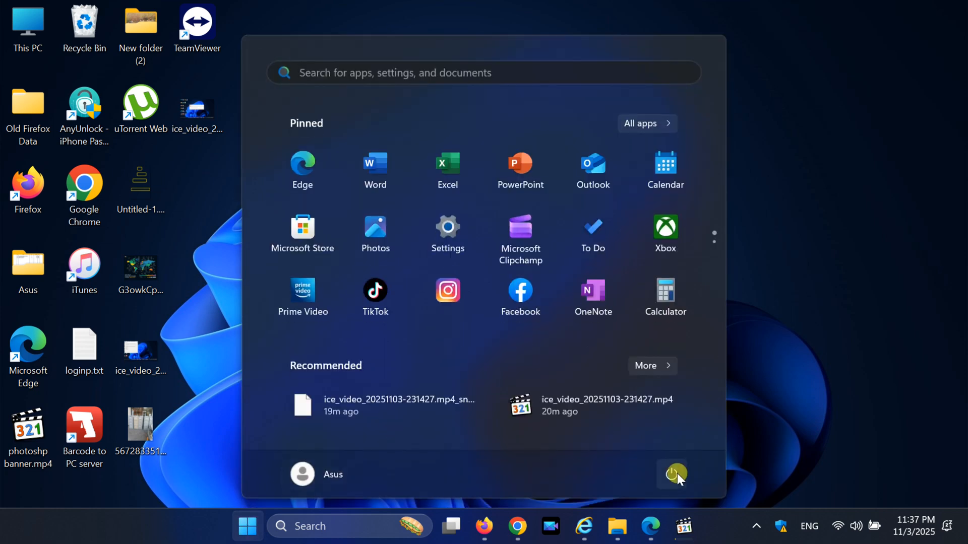
click(670, 474)
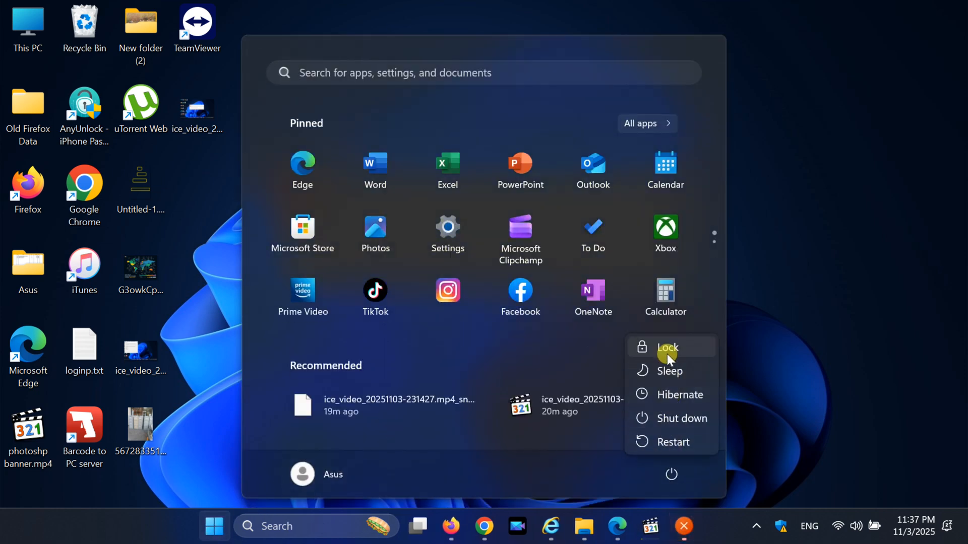
mouse_move(673, 442)
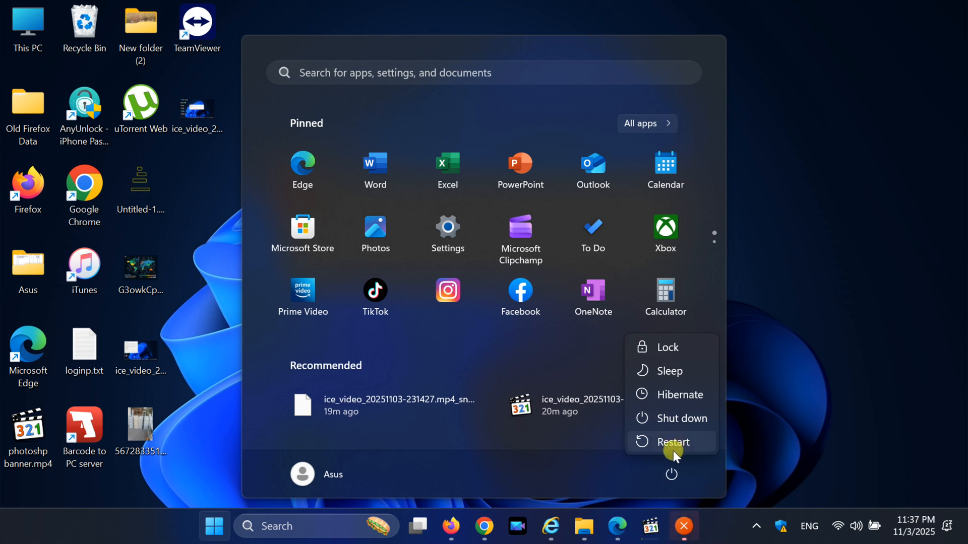
mouse_move(672, 442)
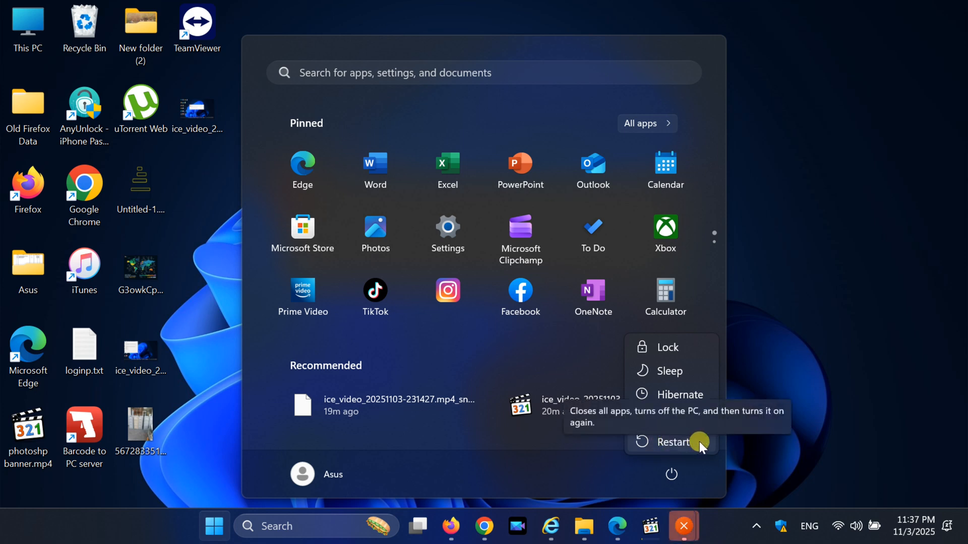
mouse_move(782, 429)
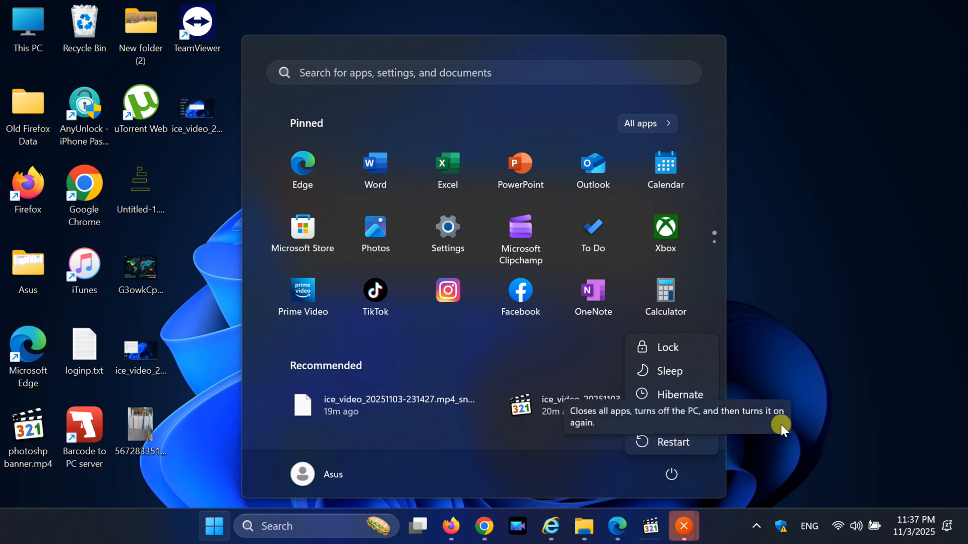